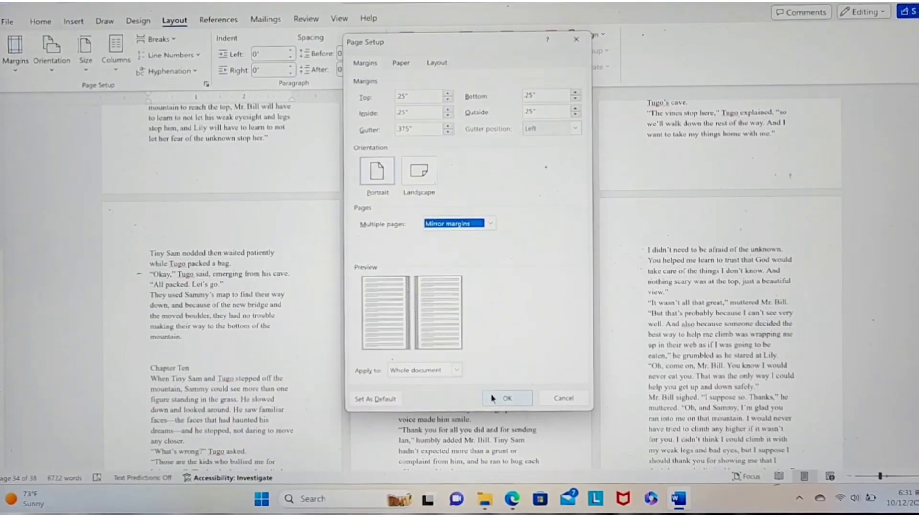
Confirm the Page Setup so the manuscript uses mirrored 0.25" margins with a 0.375" gutter.
left_click(507, 398)
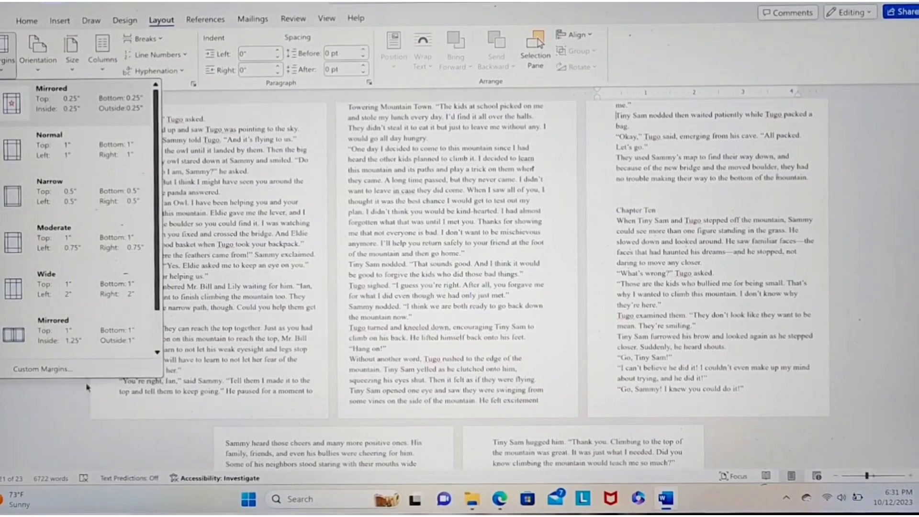
Reopen Custom Margins from the Layout tab to review the mirrored margins and gutter.
left_click(36, 367)
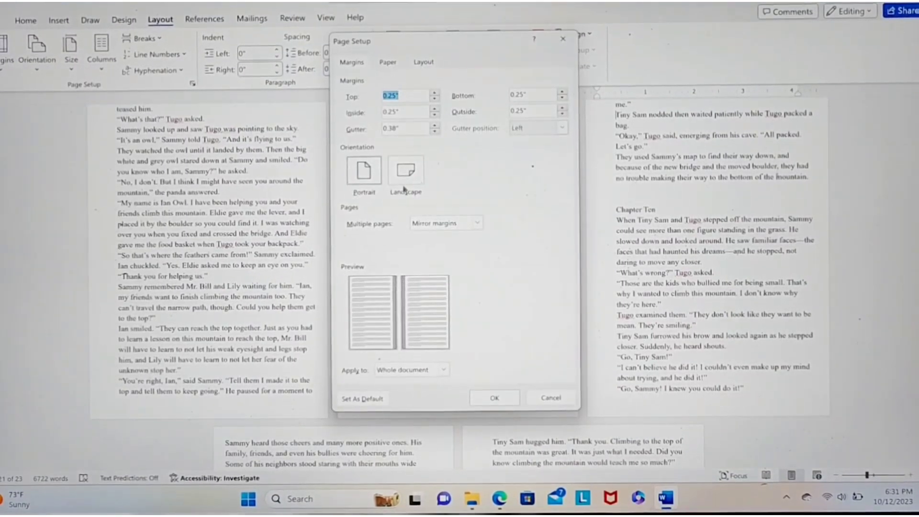